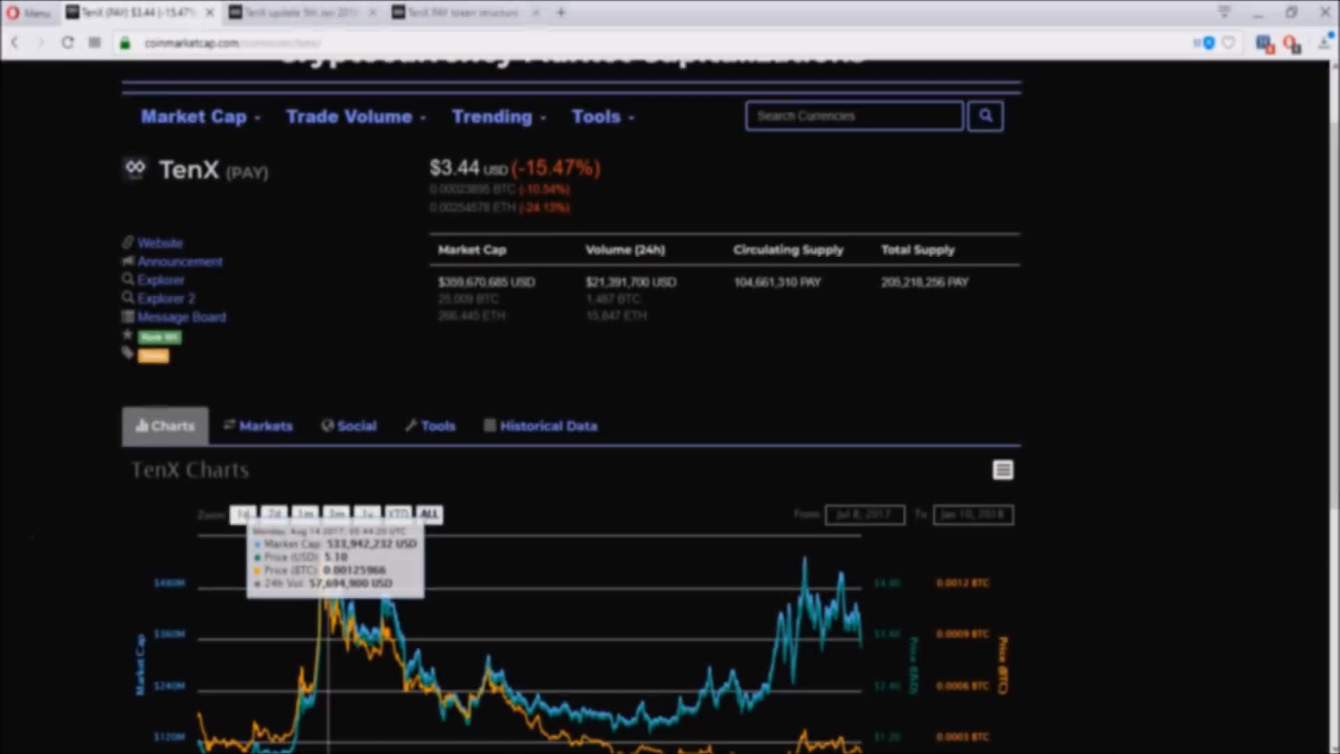
pyautogui.moveTo(14, 391)
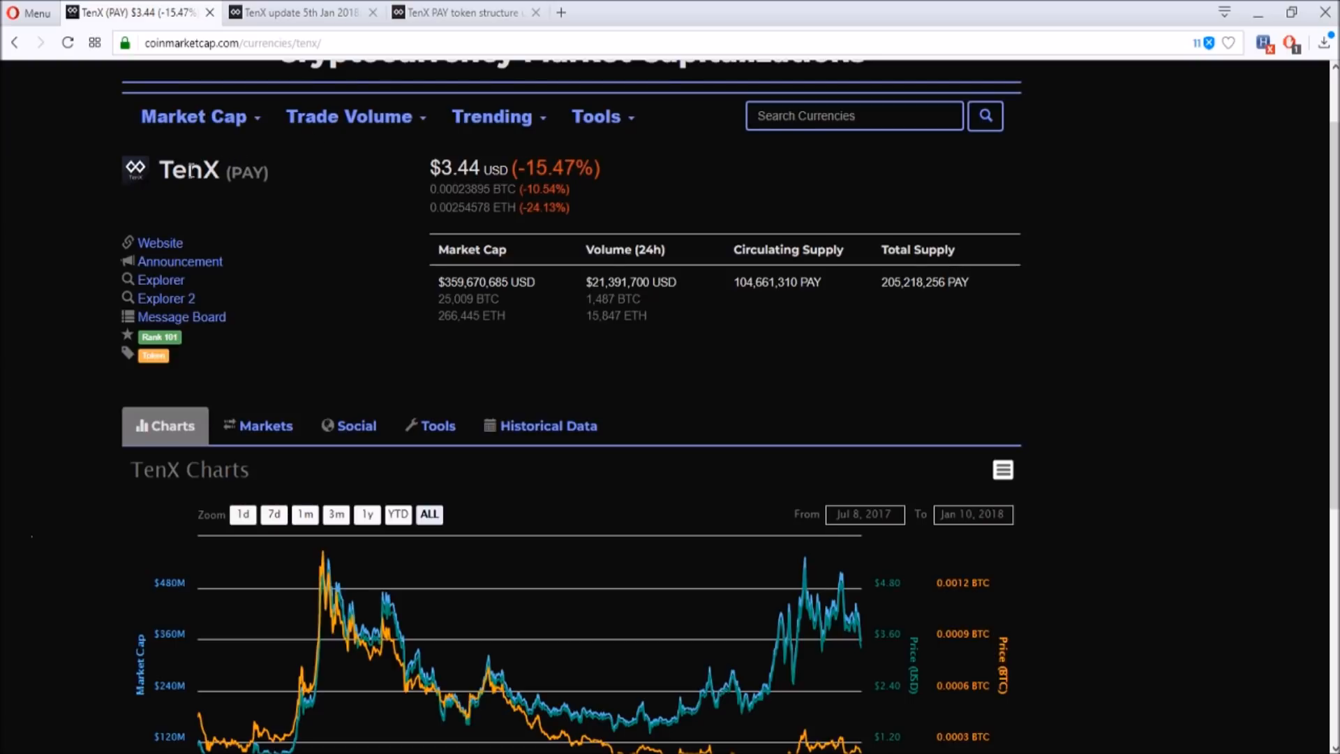
pyautogui.moveTo(946, 331)
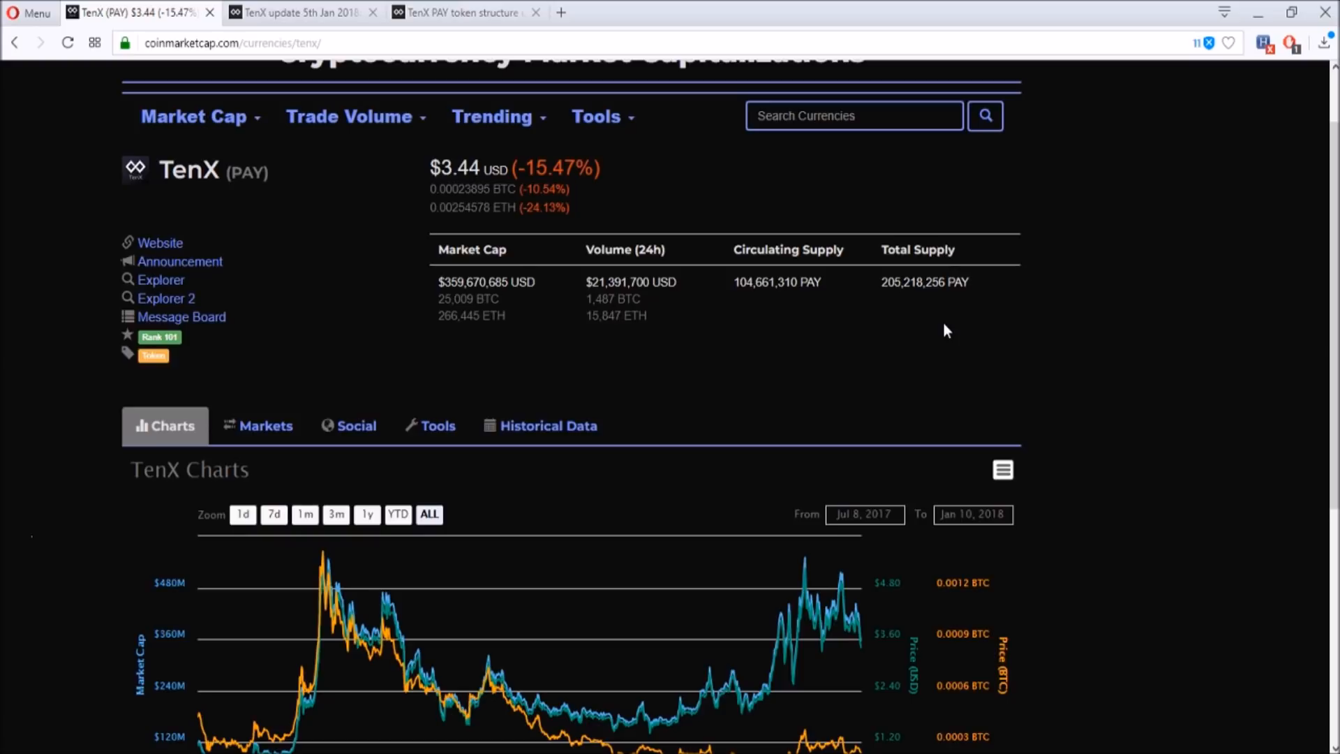
# Scroll the TenX (PAY) CoinMarketCap page down to the full all-time price chart.
pyautogui.scroll(-3)
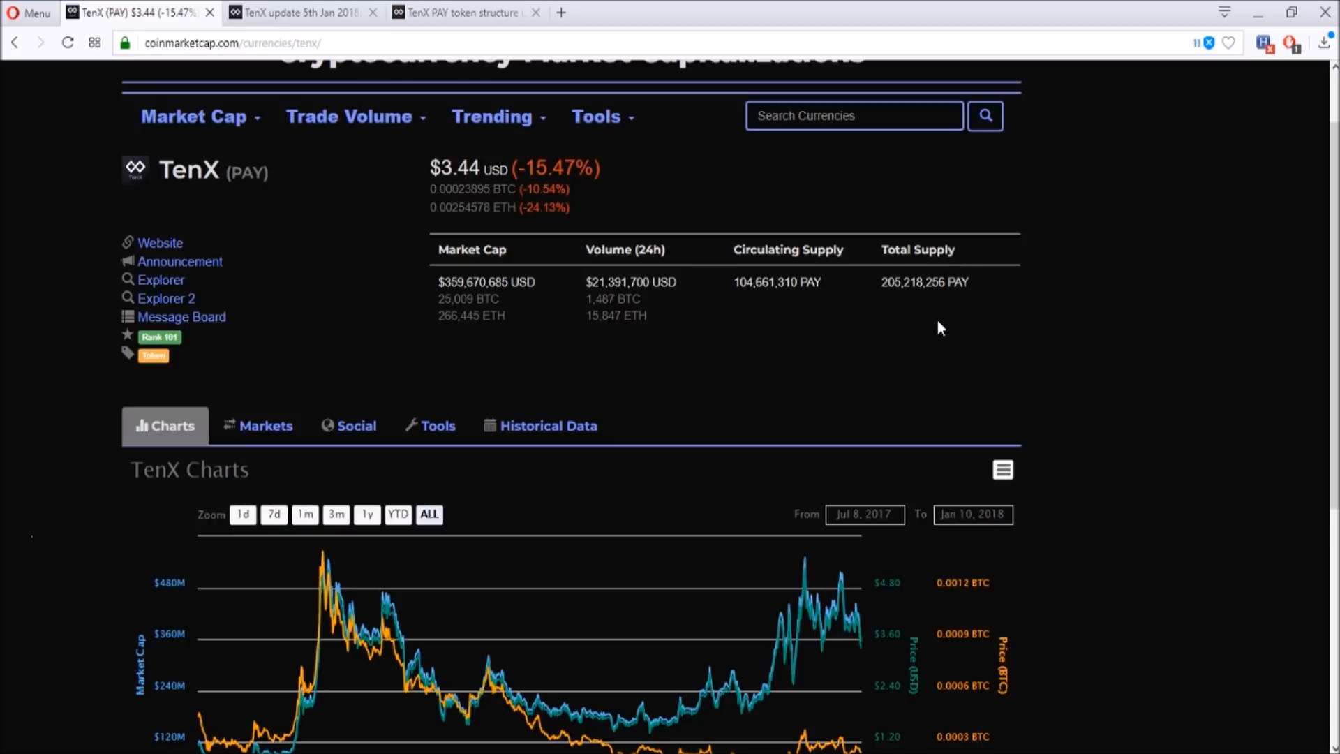
pyautogui.scroll(-3)
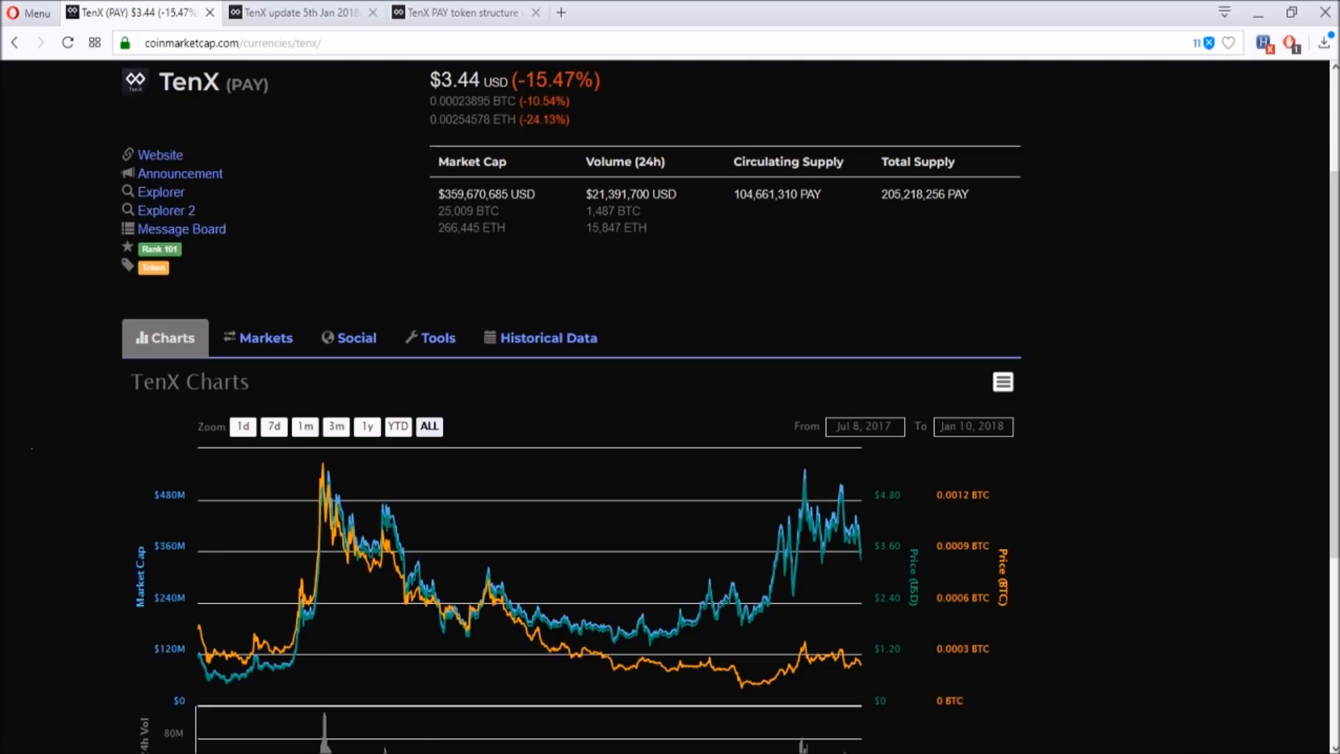
pyautogui.moveTo(1168, 505)
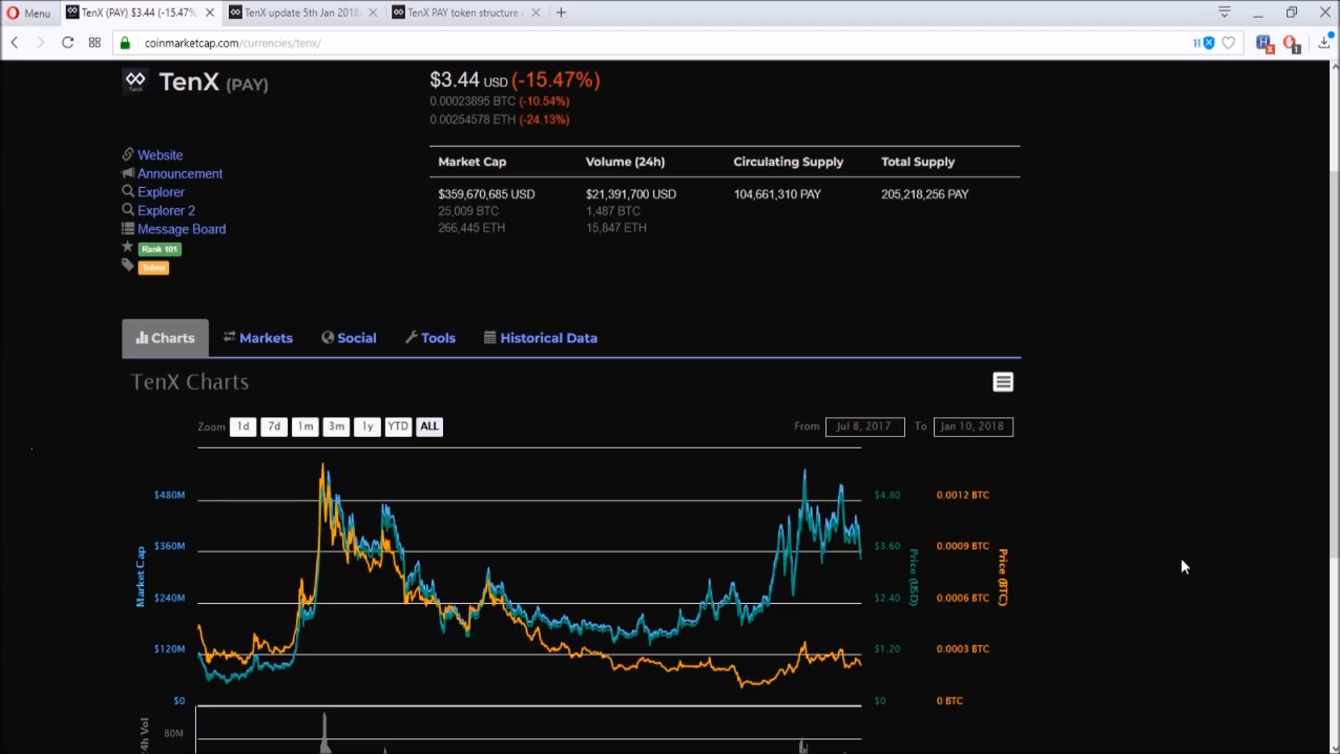
pyautogui.moveTo(371, 561)
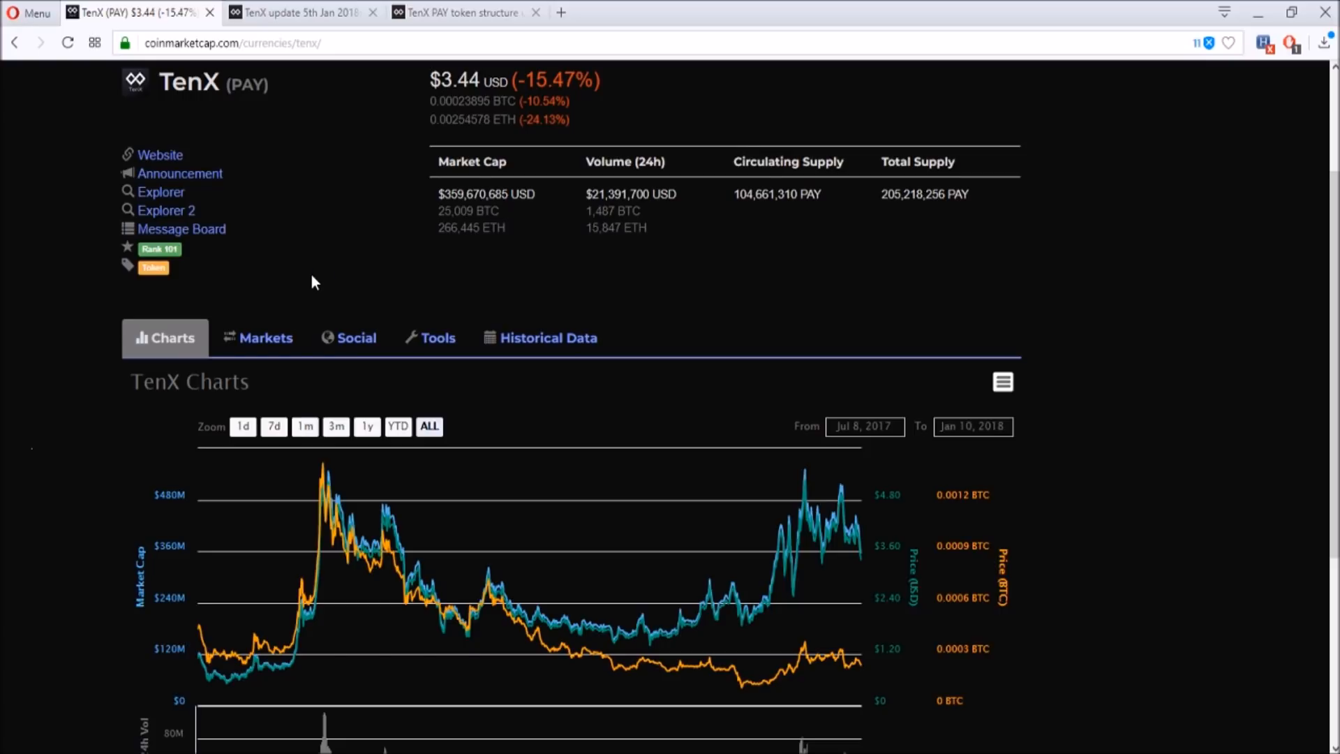
# Bring up the 'TenX PAY token structure update' Medium post dated Dec 4, 2017.
pyautogui.click(461, 12)
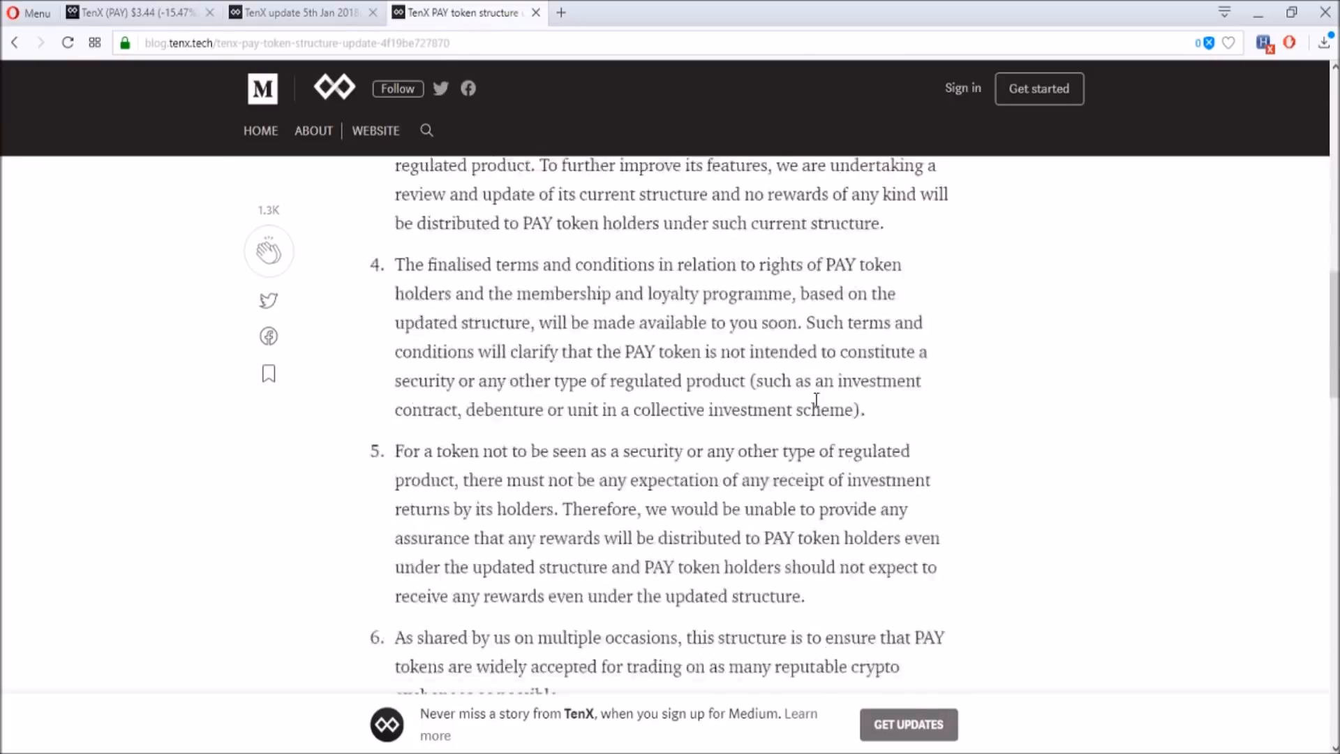
pyautogui.scroll(3)
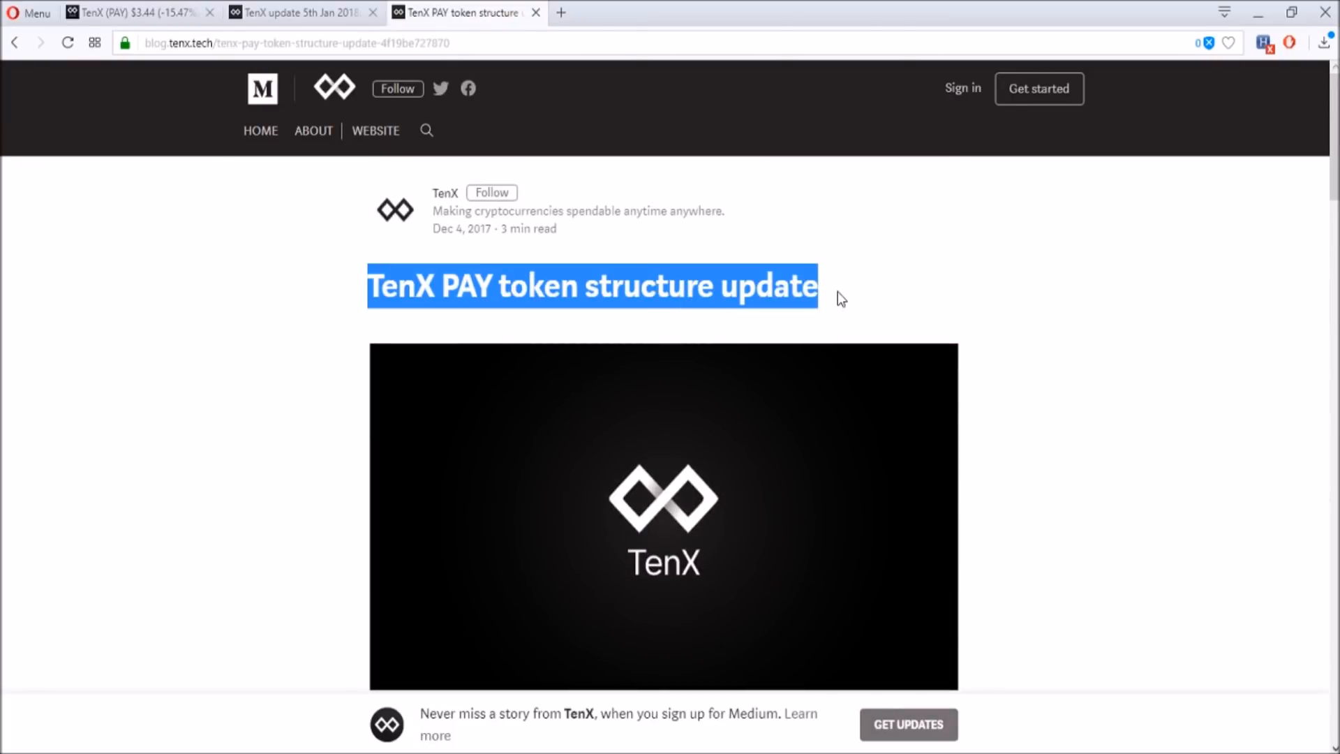
pyautogui.click(271, 334)
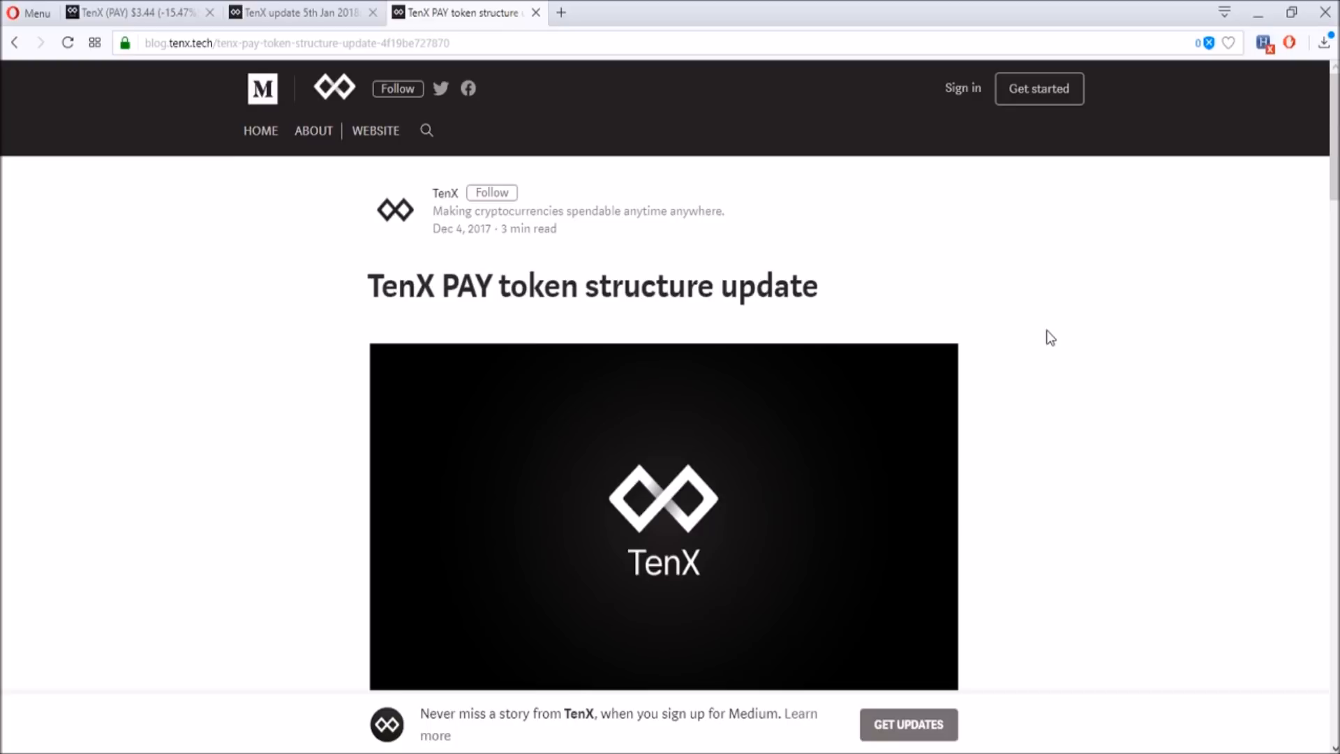
# Scroll the 'TenX update 5th Jan 2018' post through its WaveCrest summary and transcript.
pyautogui.click(300, 12)
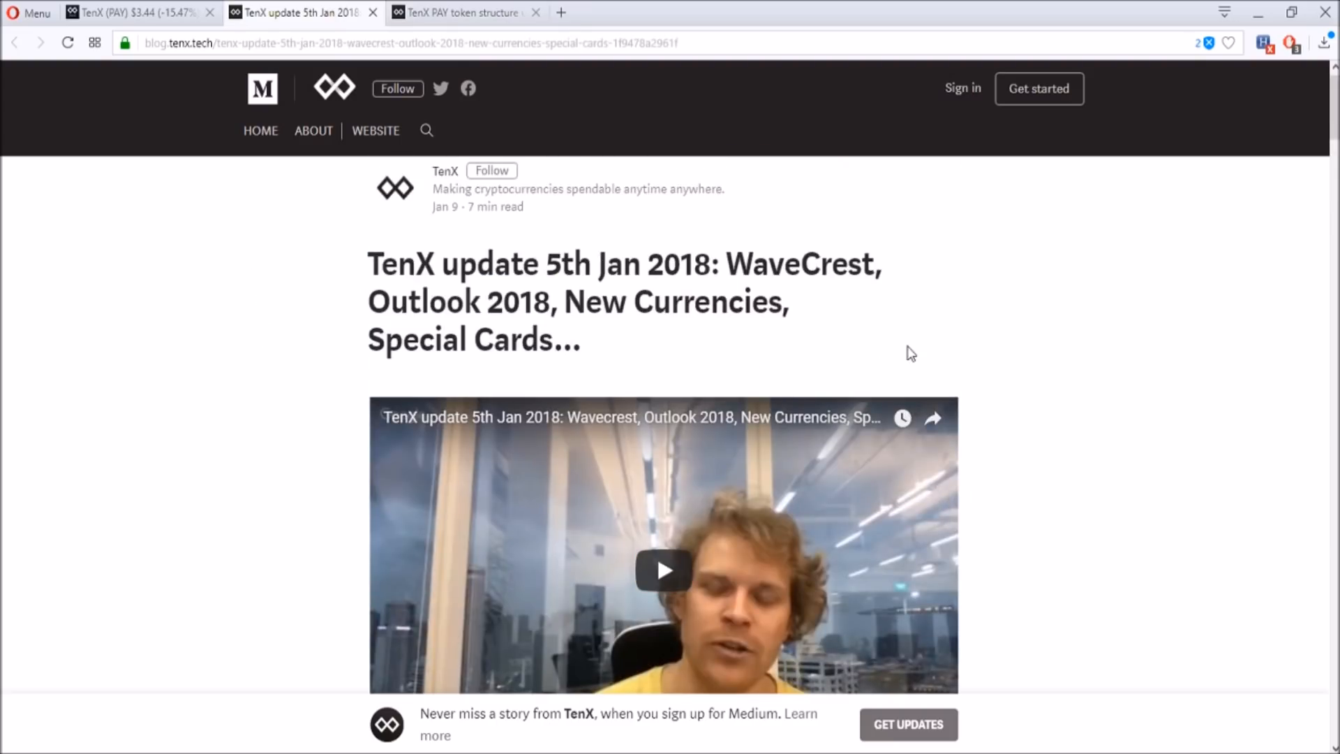
pyautogui.scroll(-3)
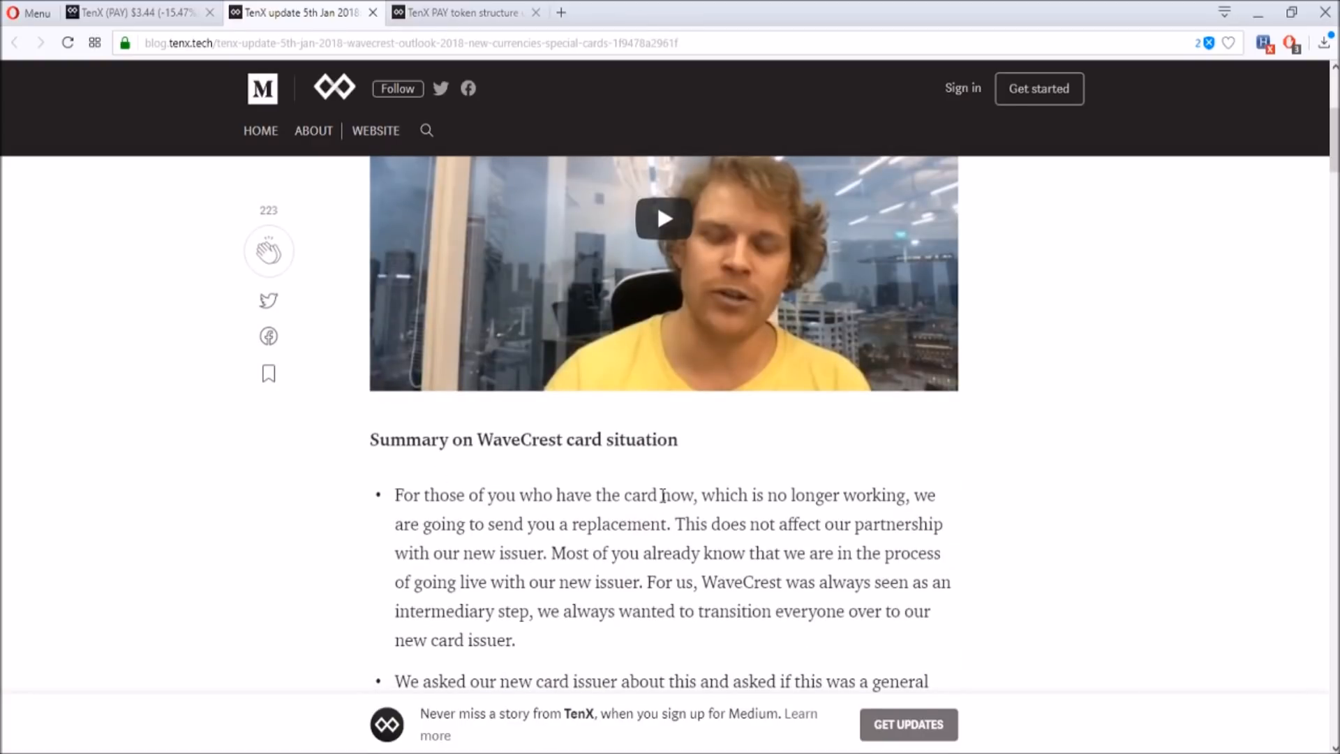
pyautogui.scroll(-3)
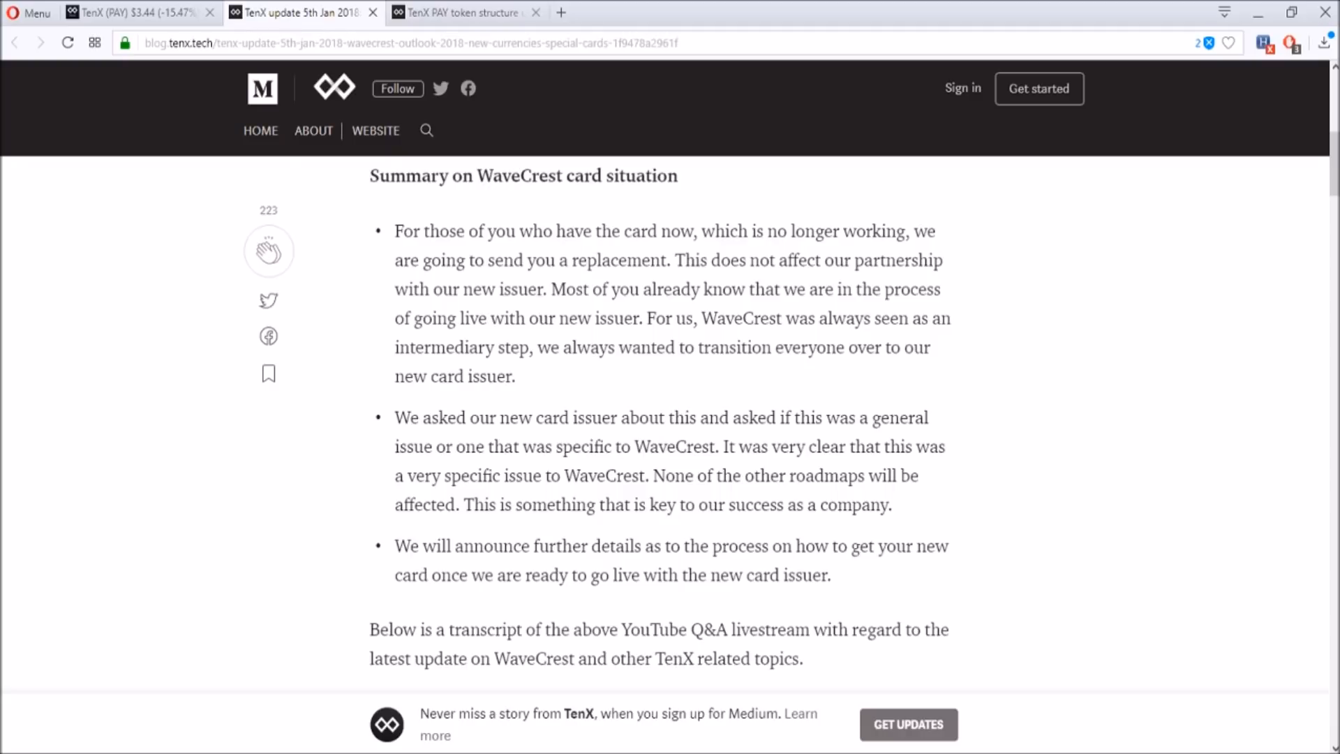
pyautogui.scroll(-3)
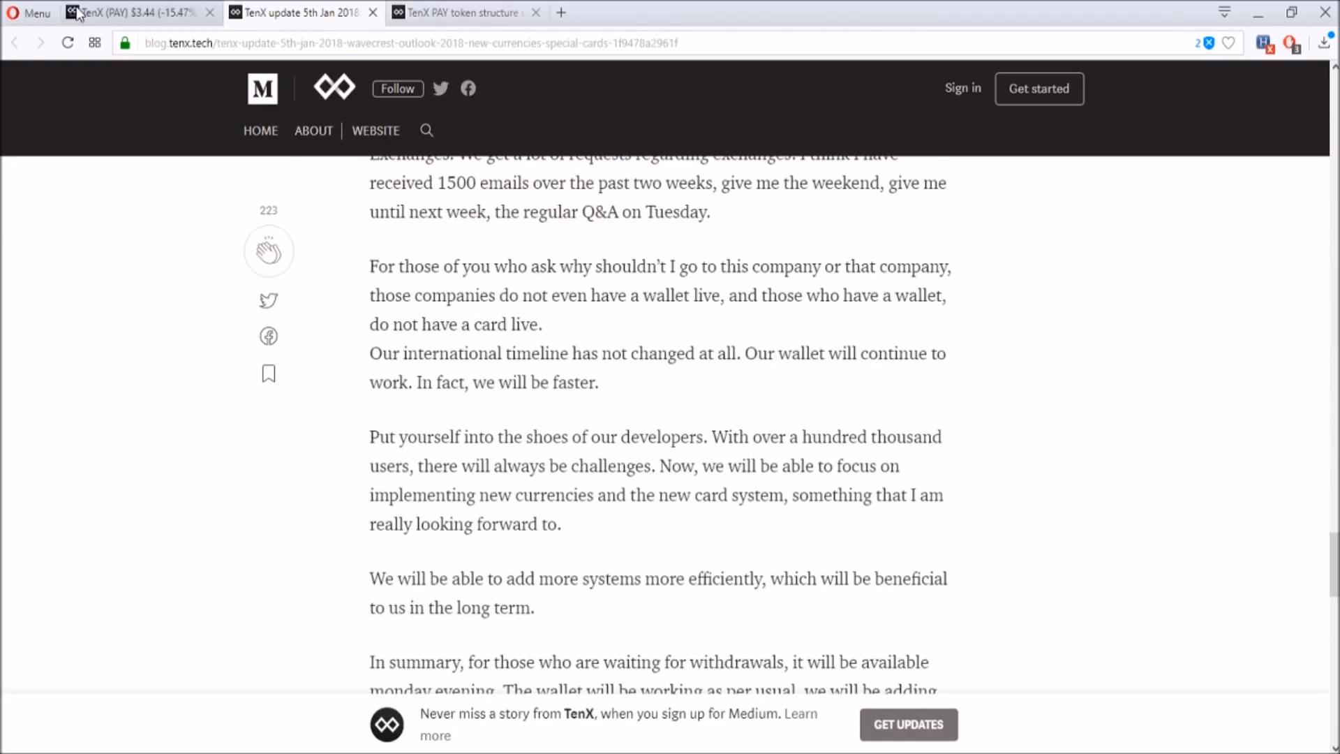
# Return to the TenX (PAY) CoinMarketCap tab and scroll to the all-time chart.
pyautogui.click(137, 12)
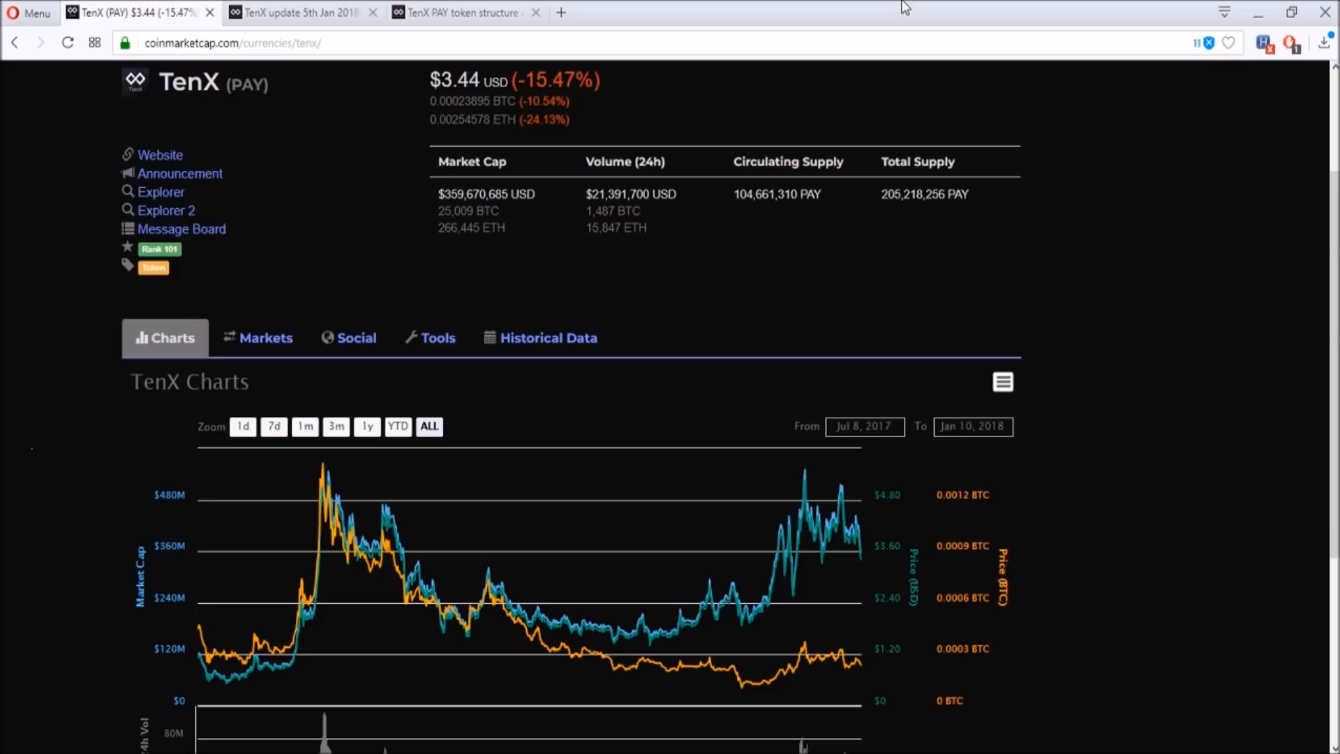
pyautogui.moveTo(895, 7)
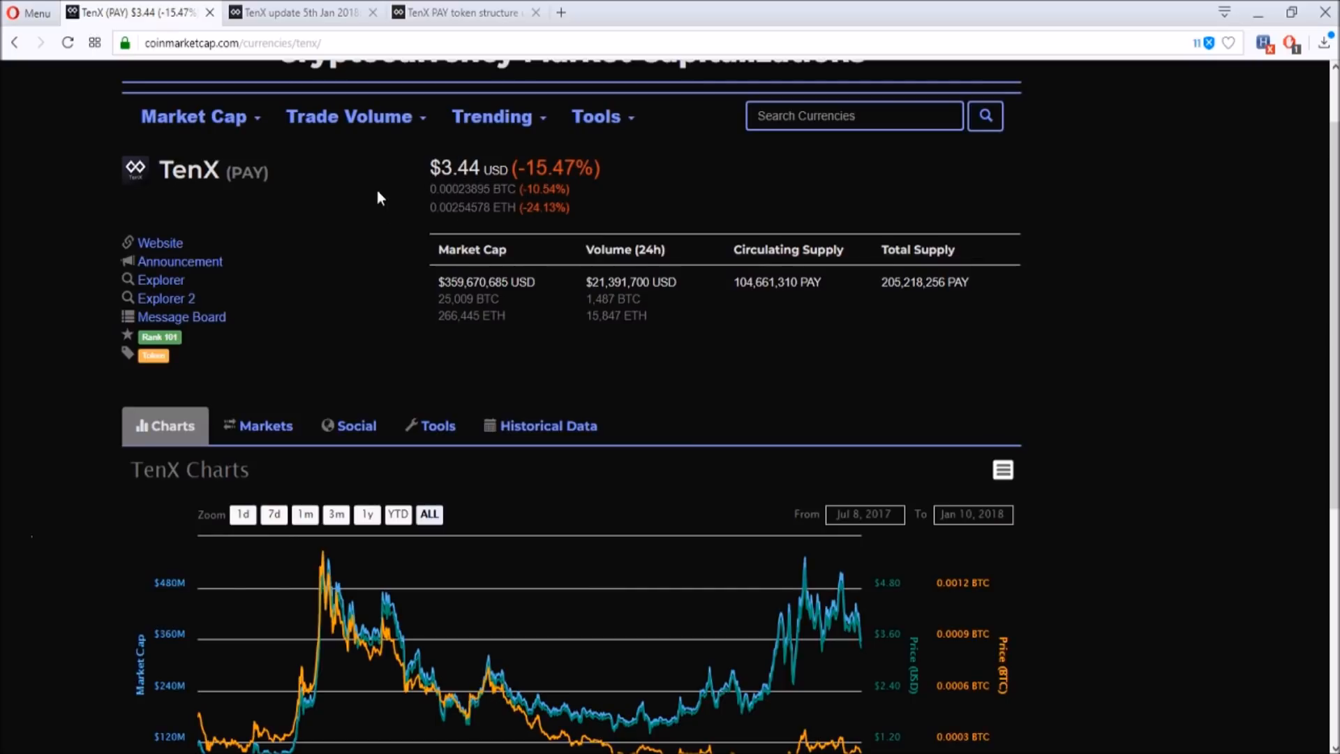
pyautogui.moveTo(1037, 325)
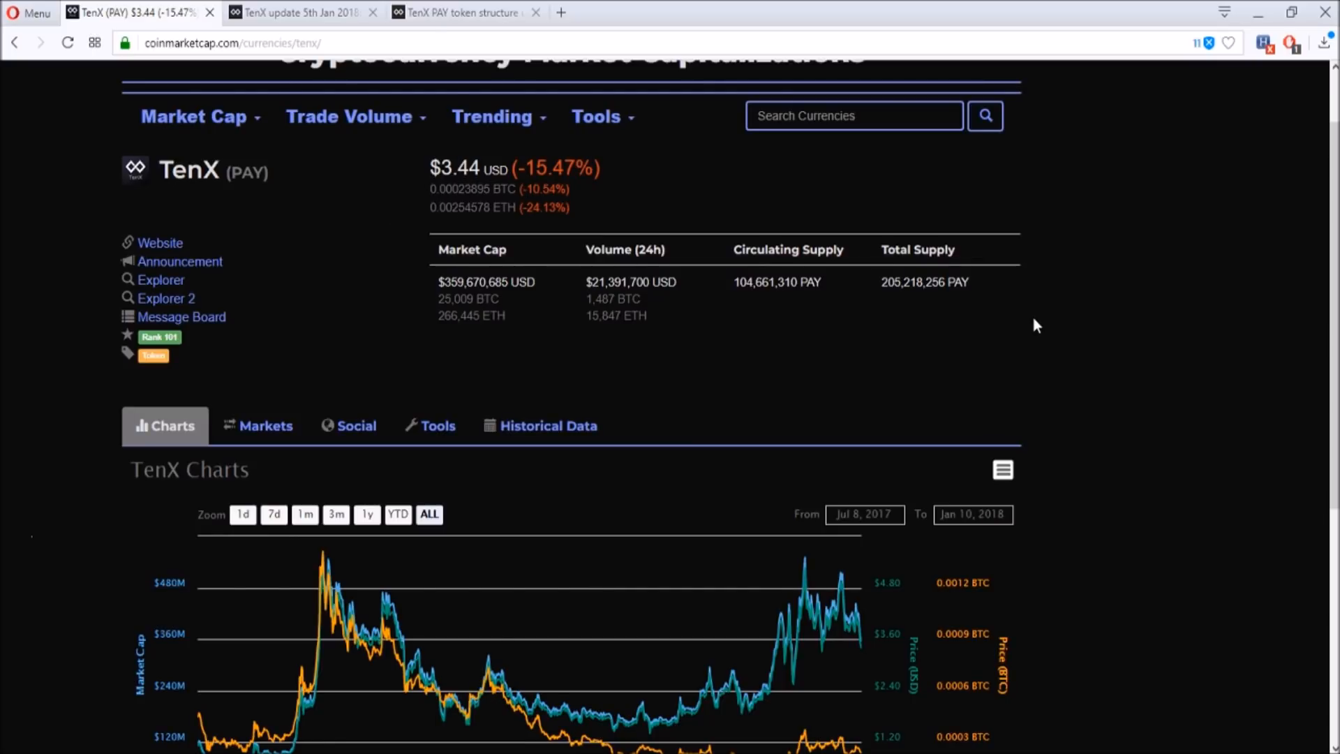
pyautogui.scroll(-3)
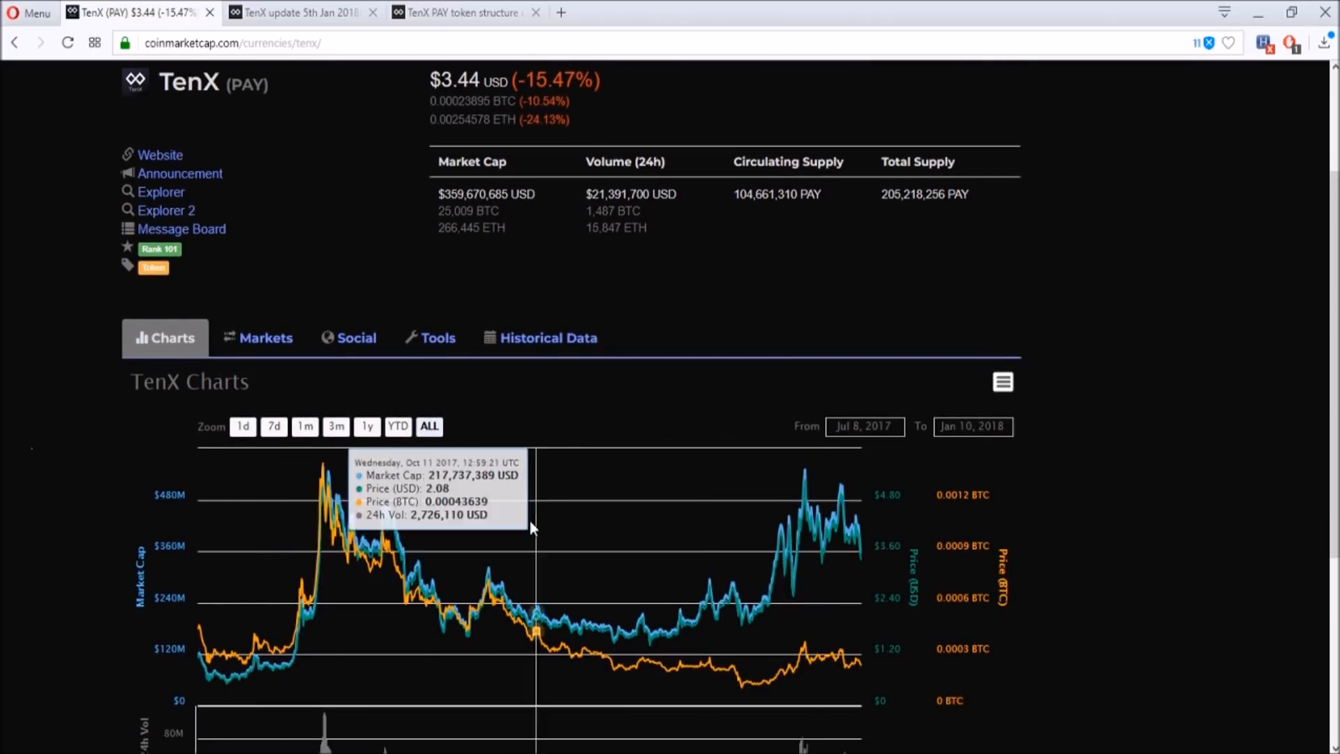